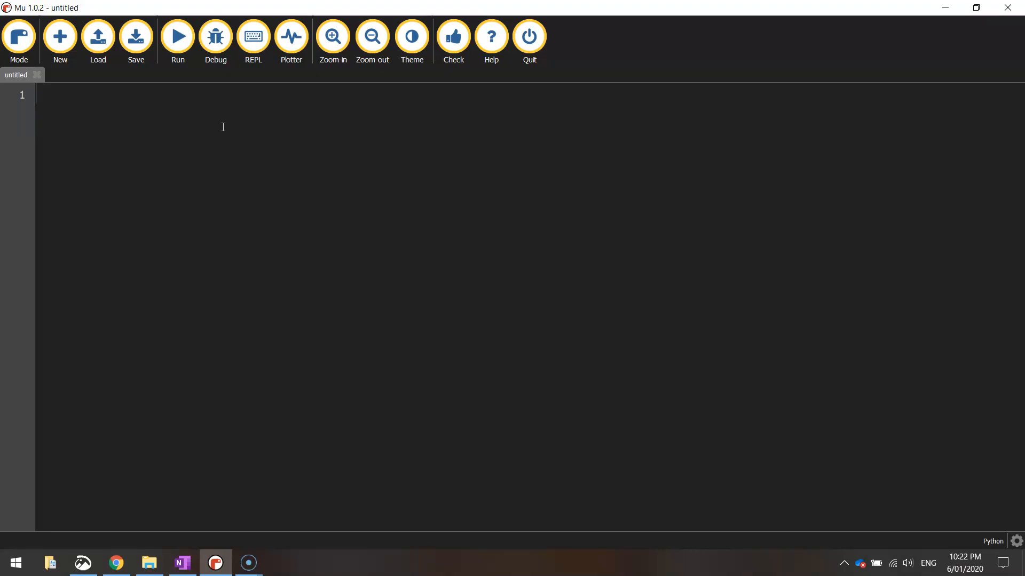
# Write three print statements outputting "1", "2" and "3".
pyautogui.write('print')
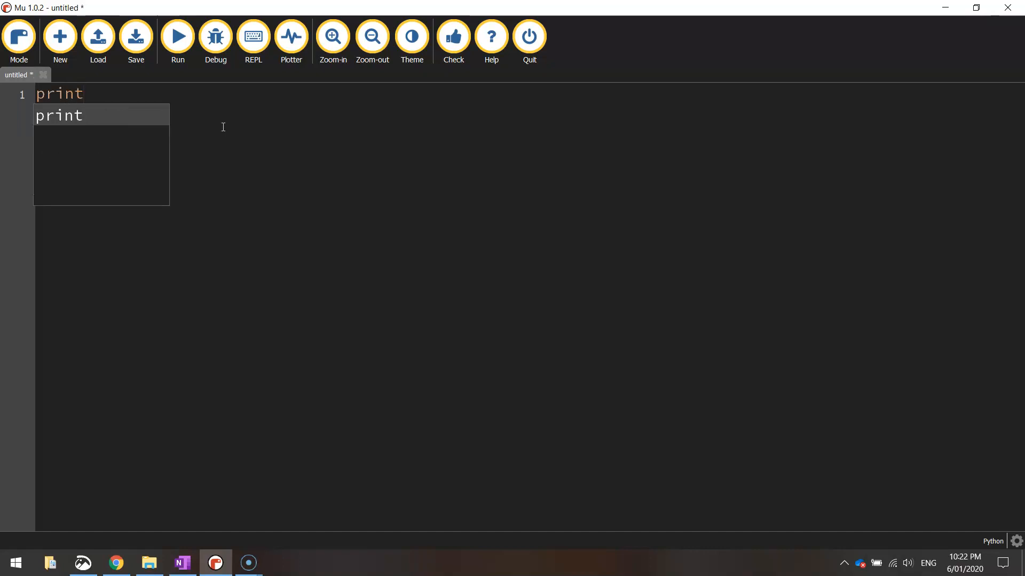
pyautogui.write('(')
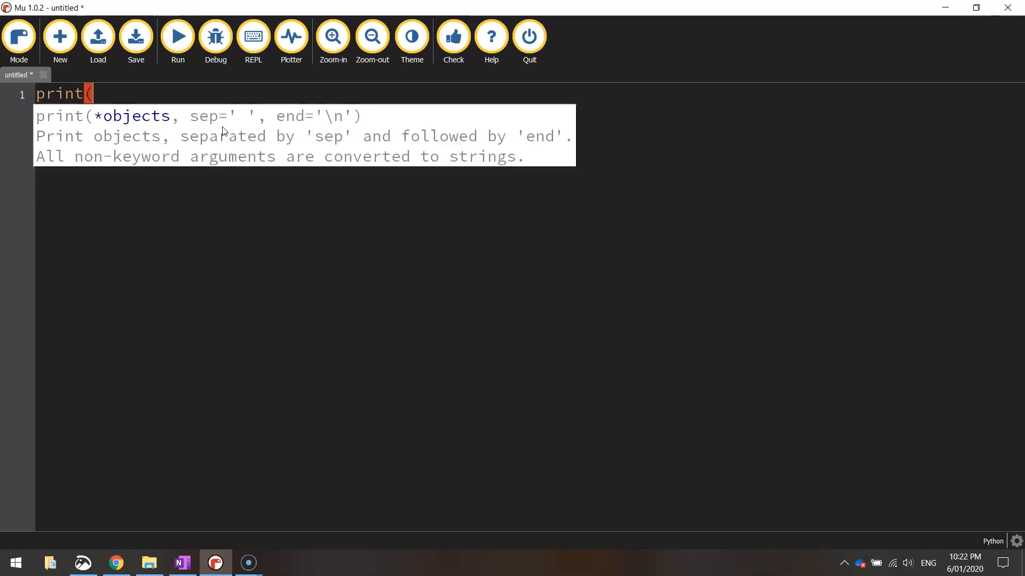
pyautogui.write('"1")')
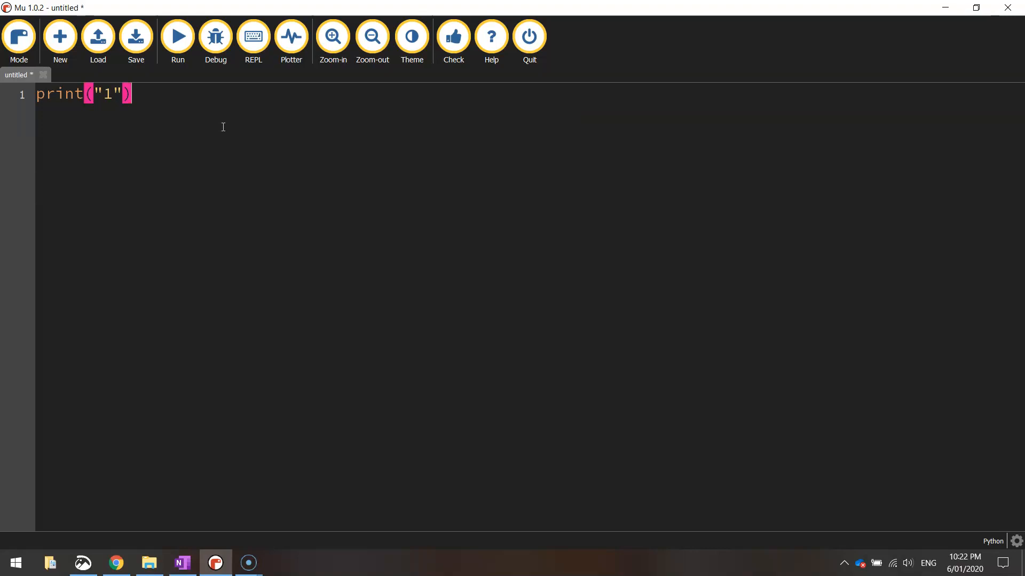
pyautogui.write('prin')
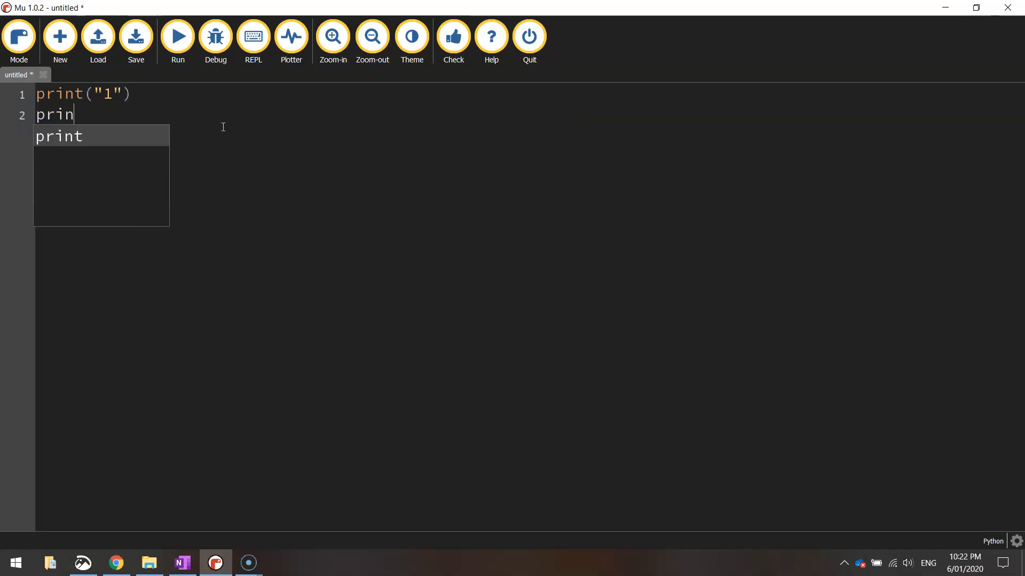
pyautogui.write('("2')
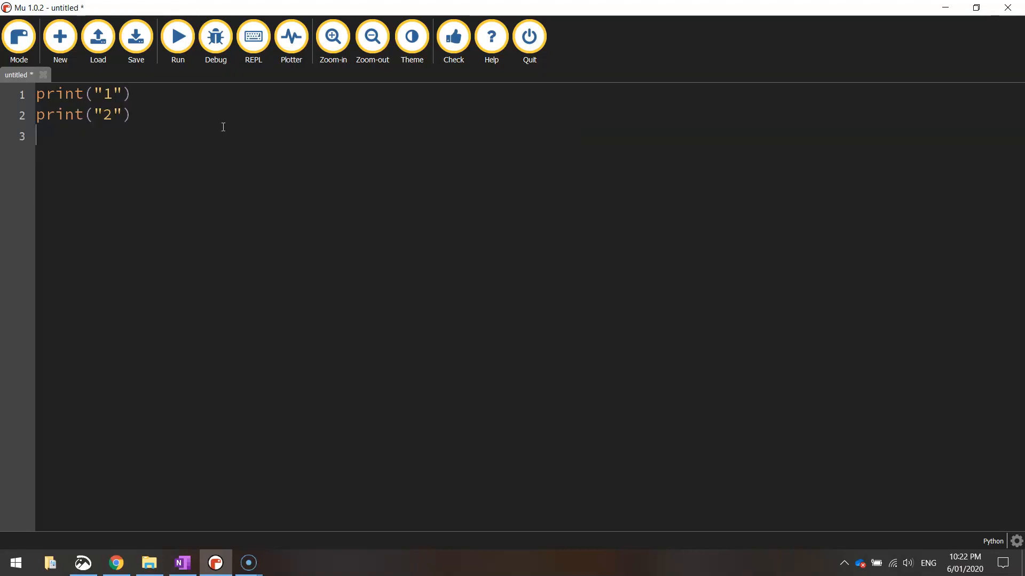
pyautogui.write('print("')
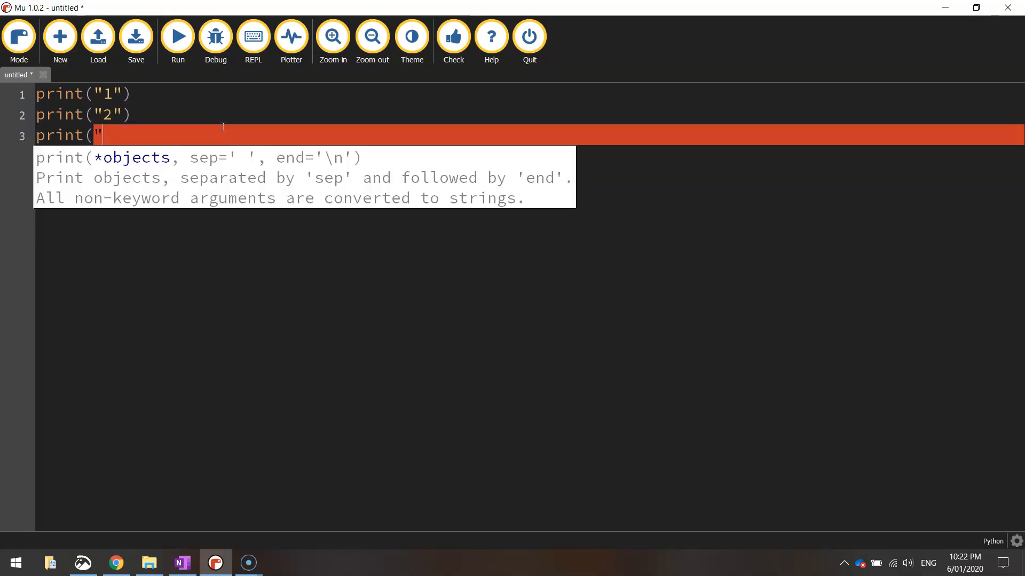
pyautogui.write('3")')
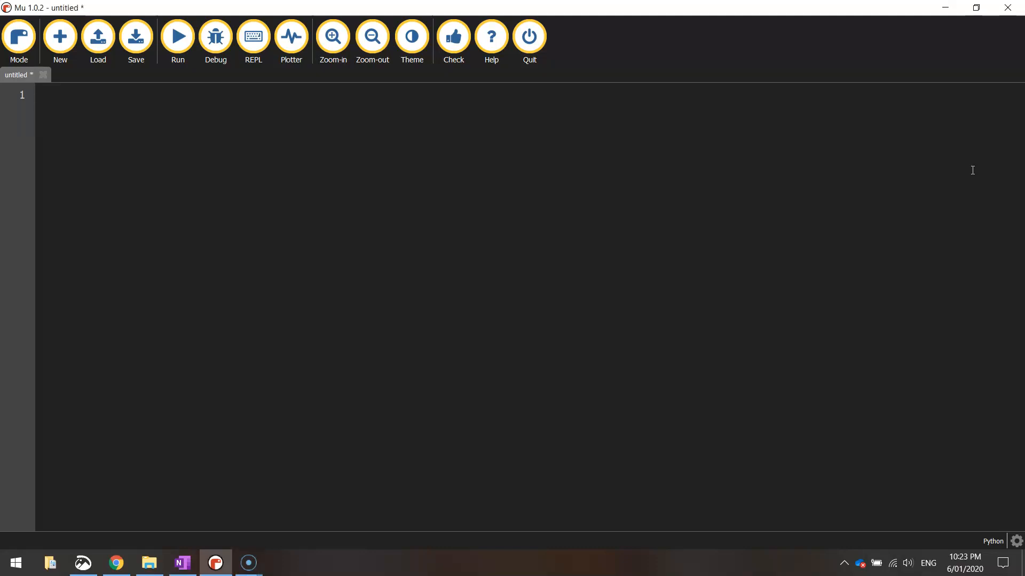
# Assign number = 1 on line 1 and leave blank lines below it.
pyautogui.write('number')
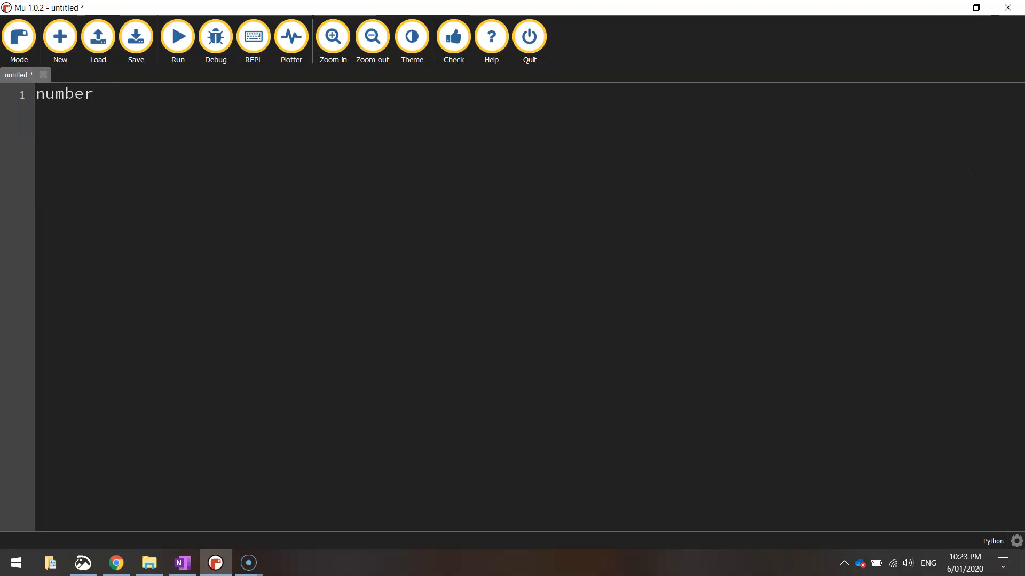
pyautogui.write('= 1')
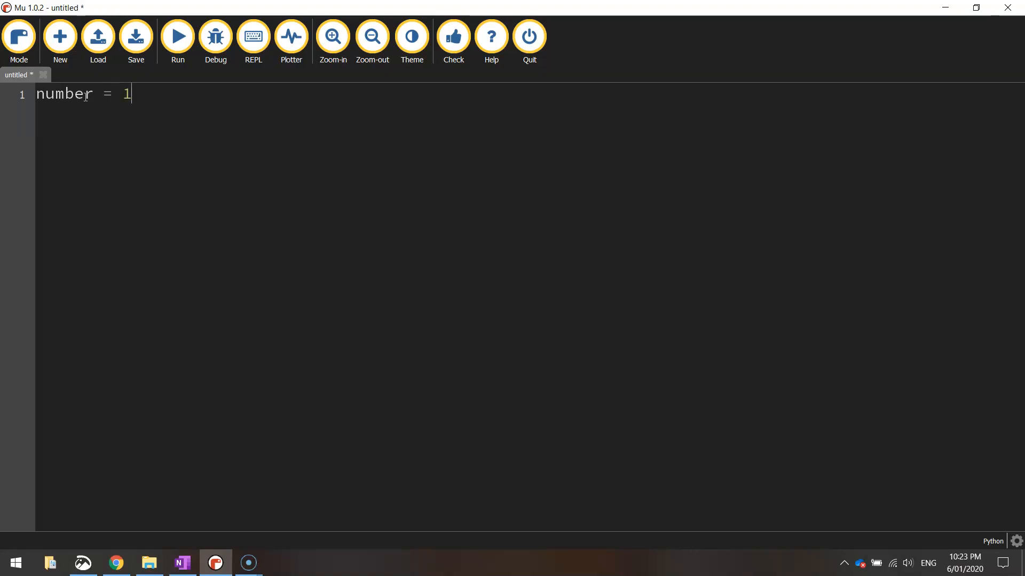
pyautogui.press('Enter')
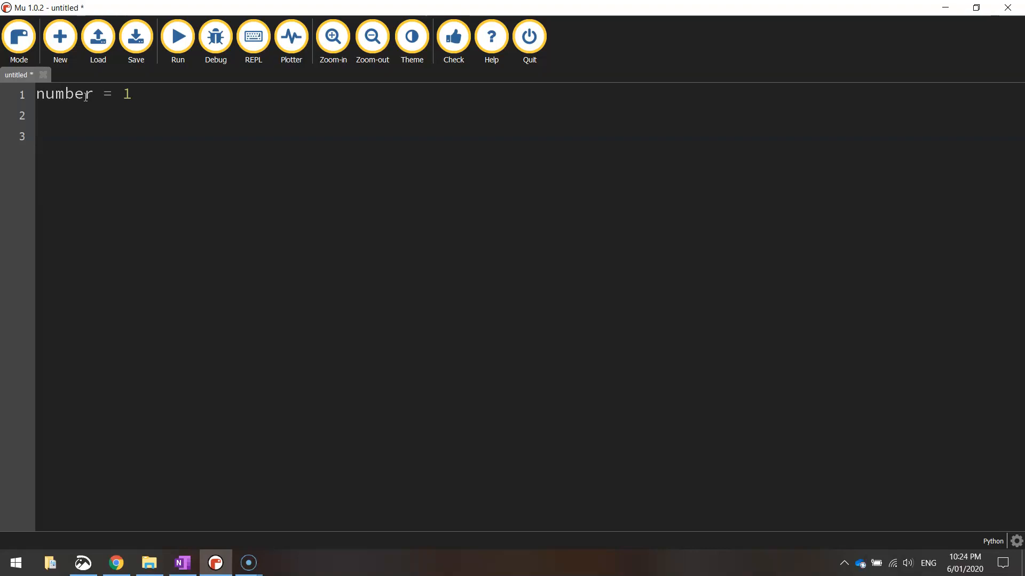
# Write the loop header while number <= 100: and start its indented body.
pyautogui.write('w')
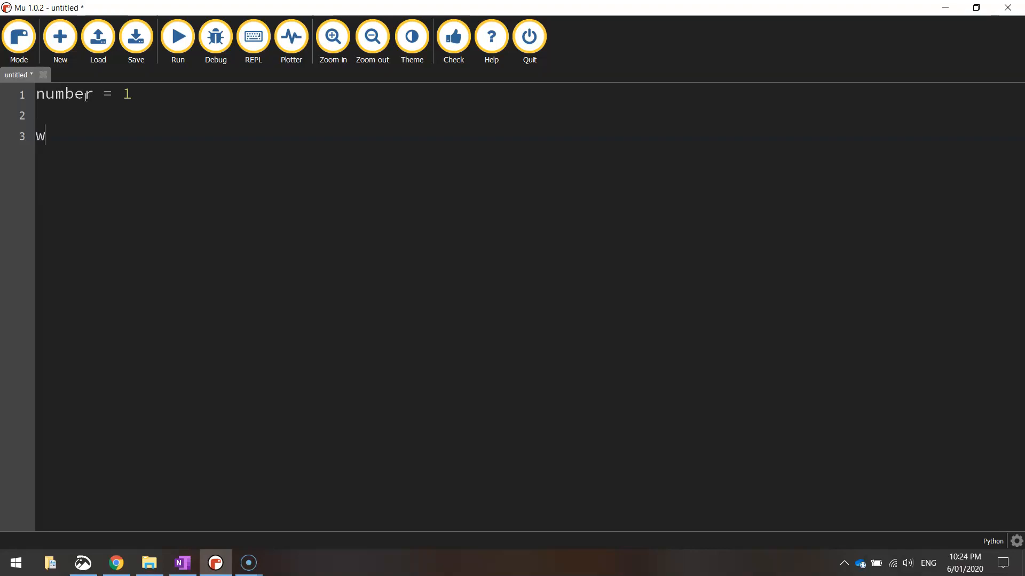
pyautogui.write('hile n')
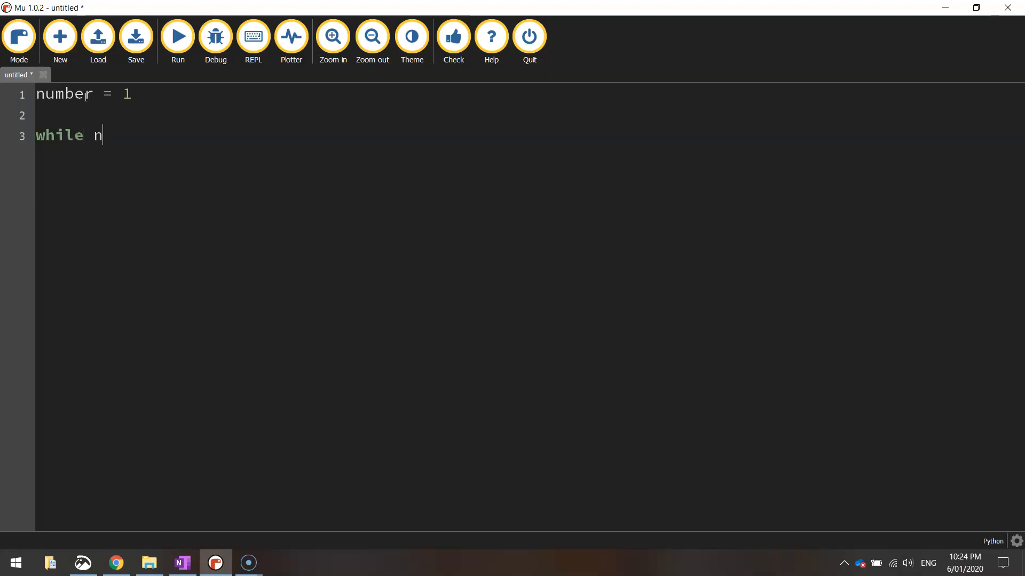
pyautogui.write('umber')
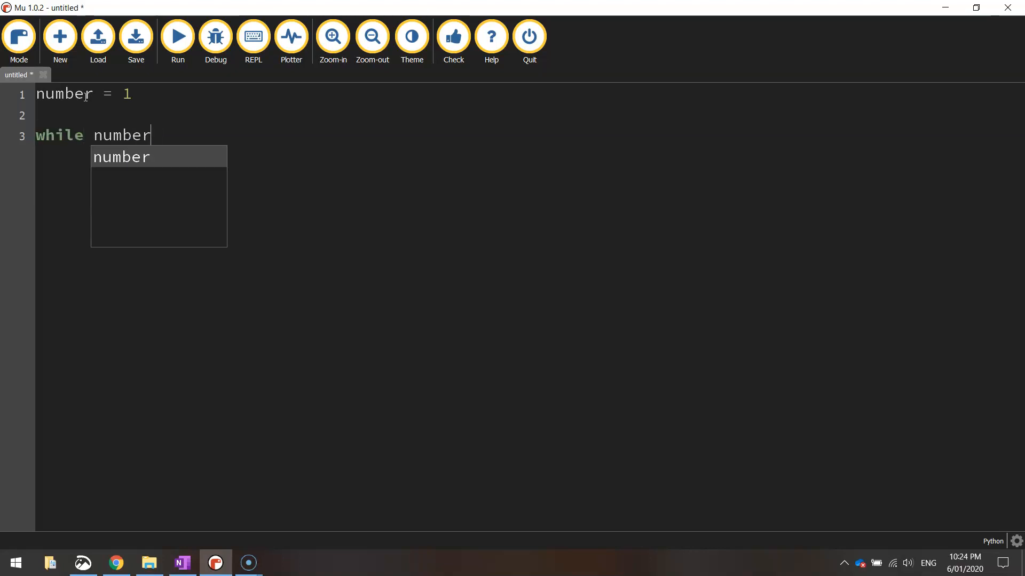
pyautogui.press('Escape')
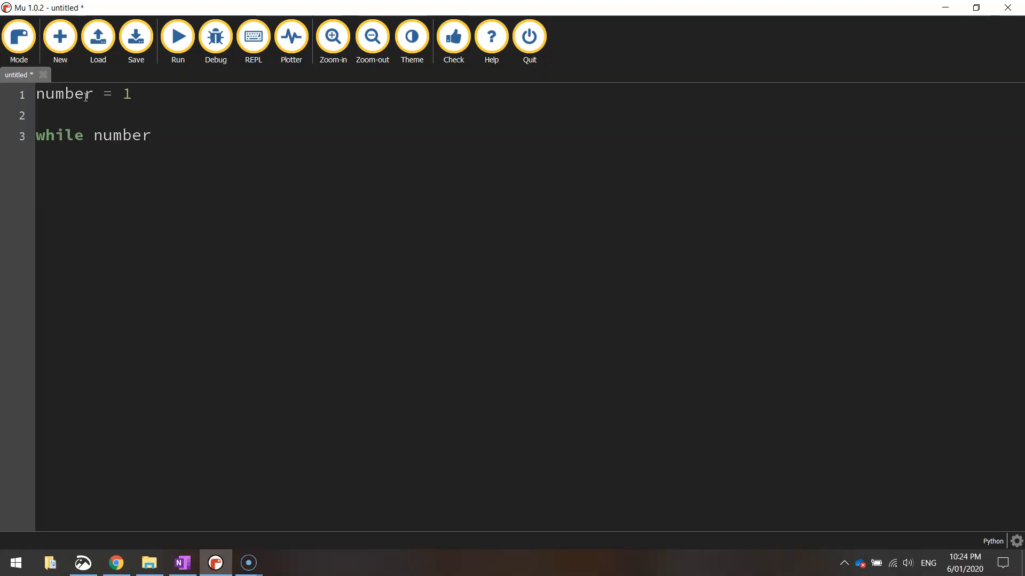
pyautogui.write('<')
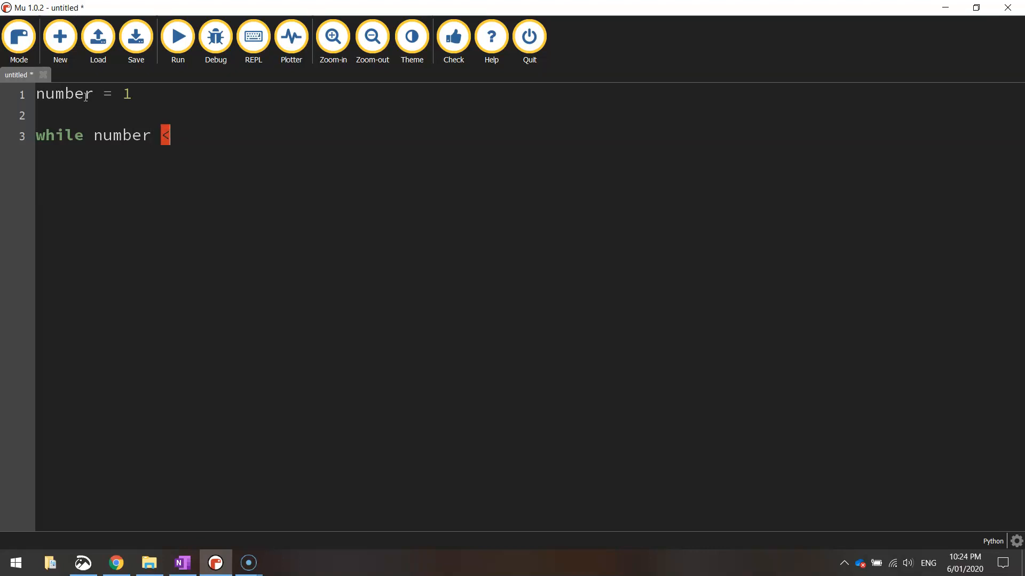
pyautogui.write('= 100')
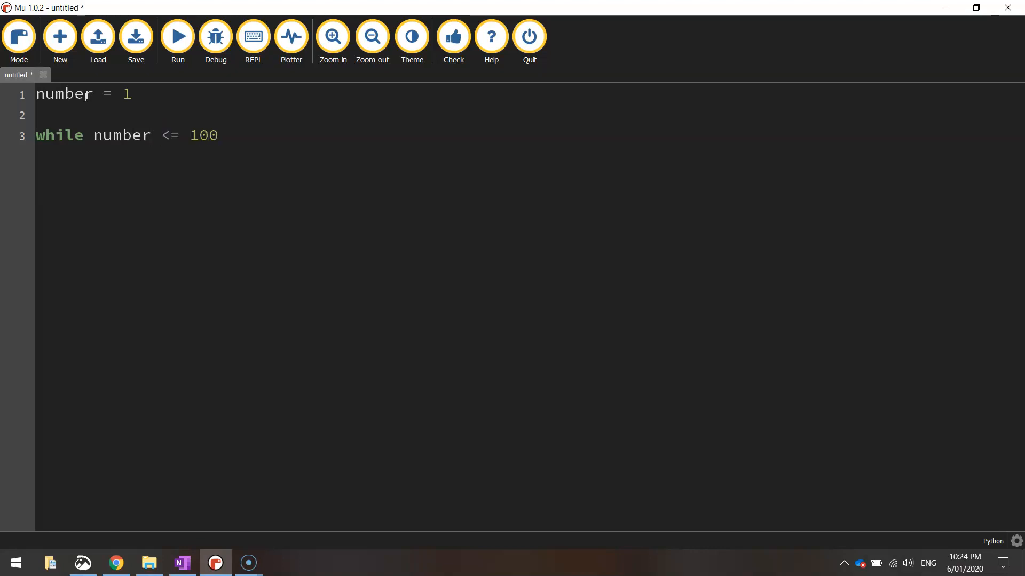
pyautogui.write(':')
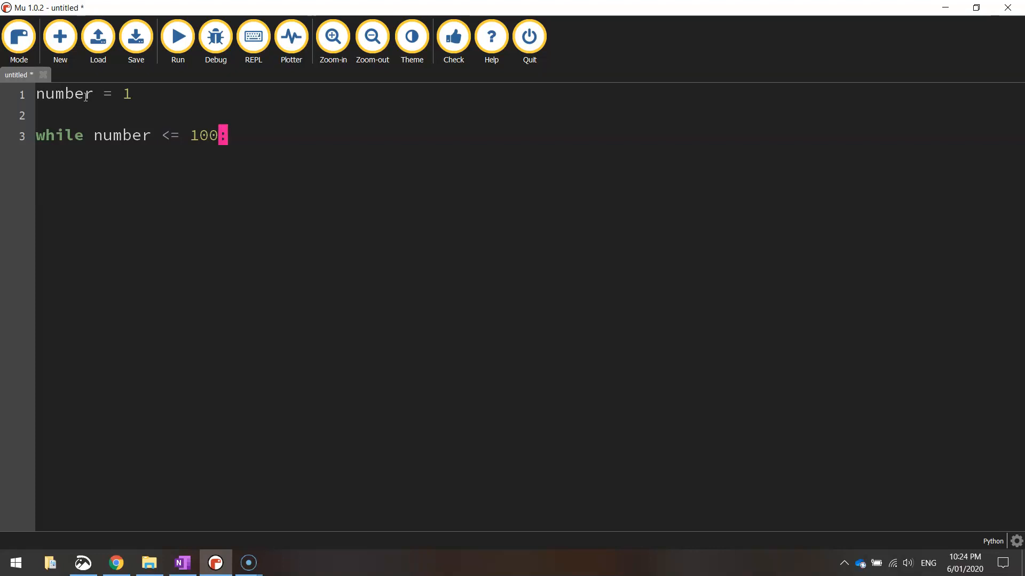
pyautogui.press('enter')
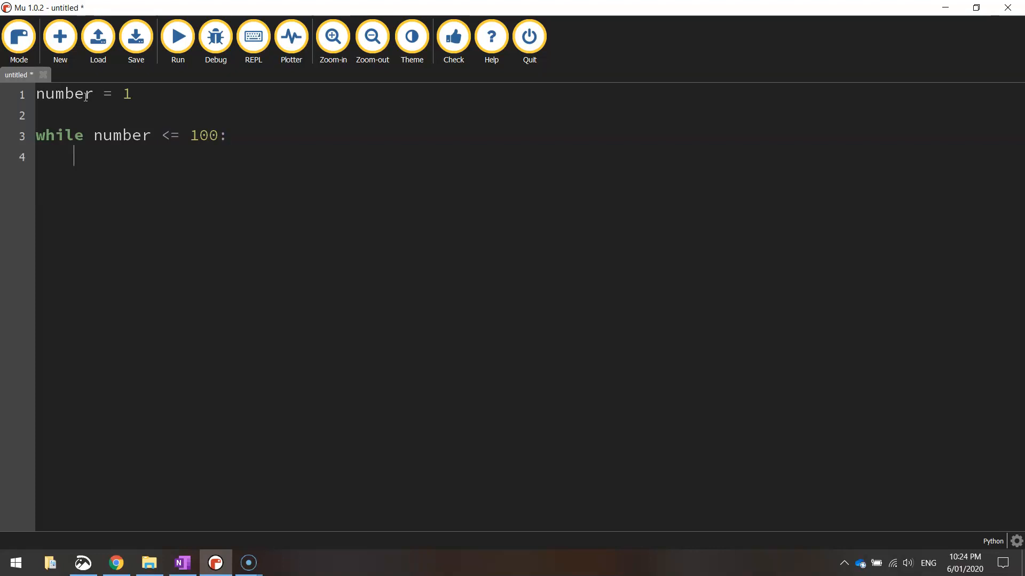
# Fill the loop body with print(number) and number = number + 1.
pyautogui.write('print')
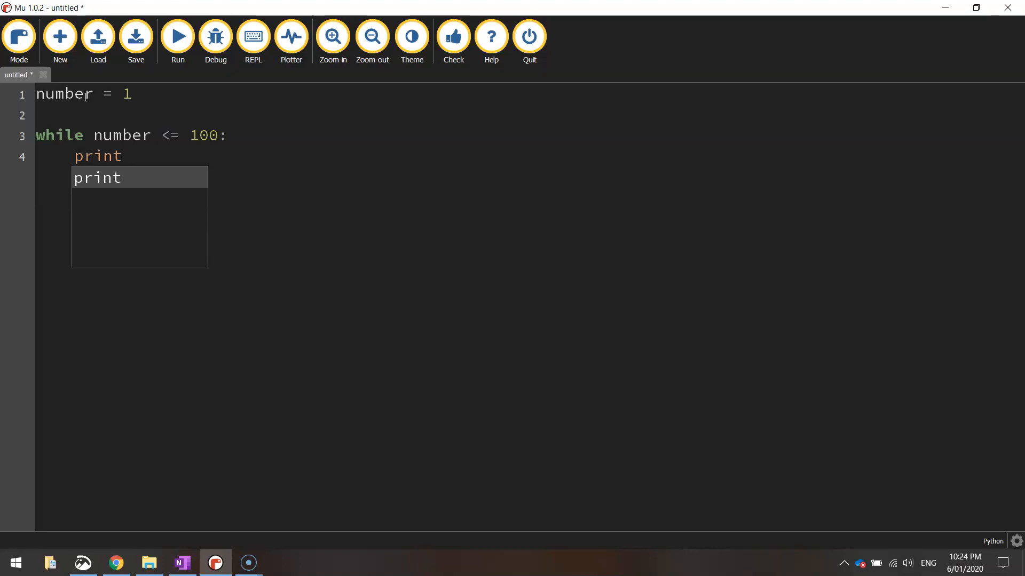
pyautogui.write('(number)')
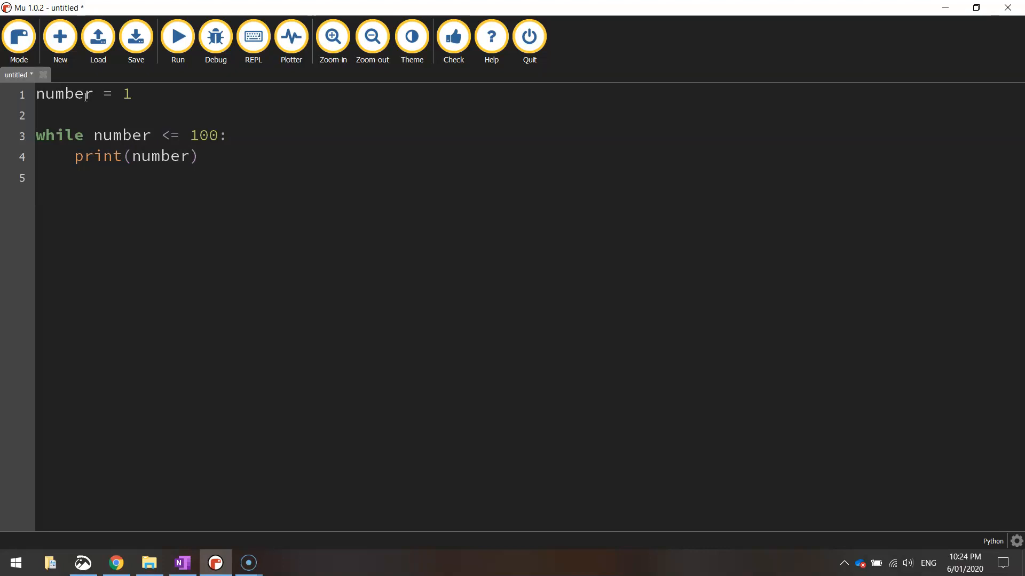
pyautogui.write('number =')
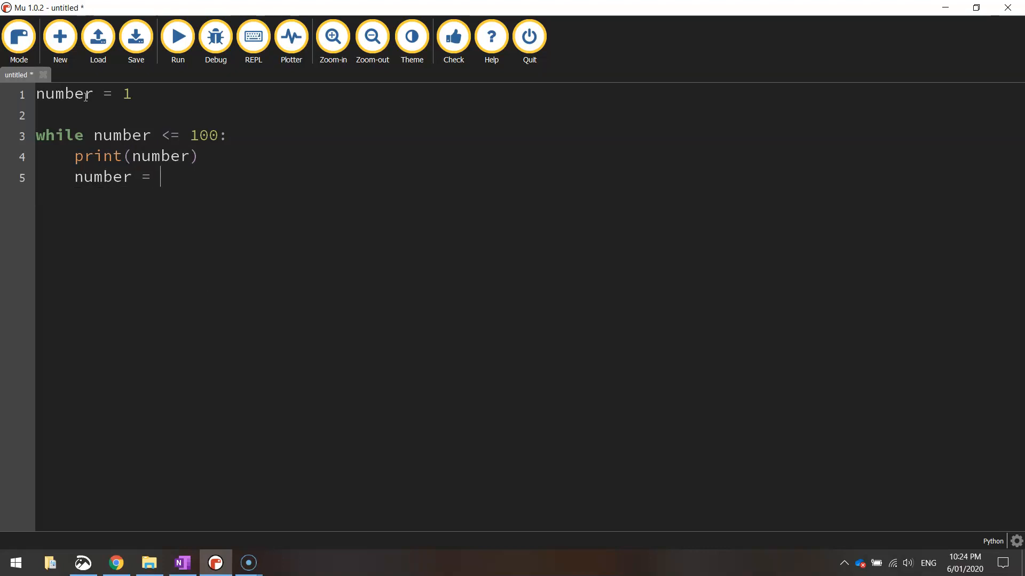
pyautogui.write('number +')
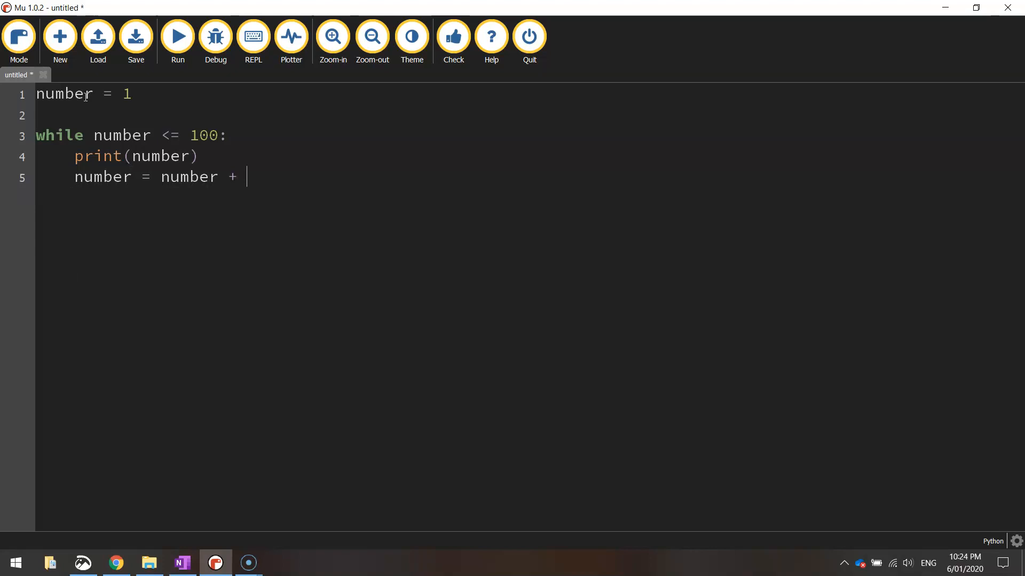
pyautogui.write('1')
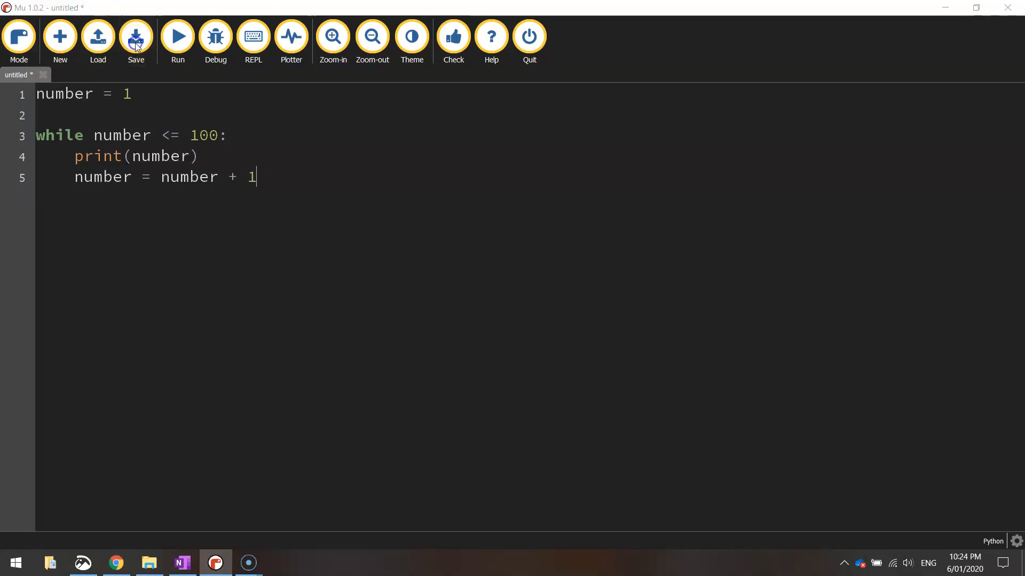
# Save the script as '12 - While Loops.py' in the Digital Technologies folder.
pyautogui.click(136, 35)
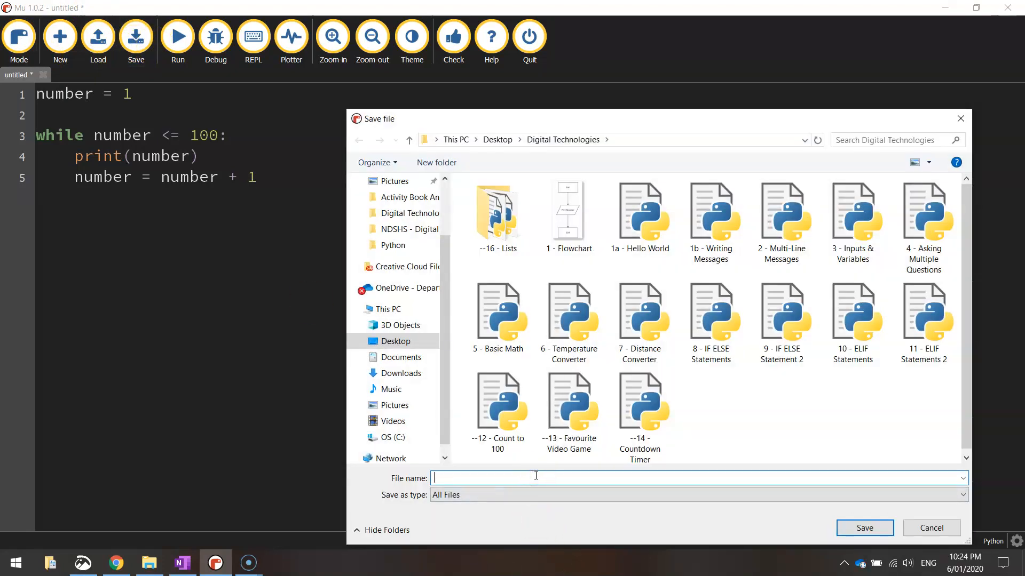
pyautogui.write('12')
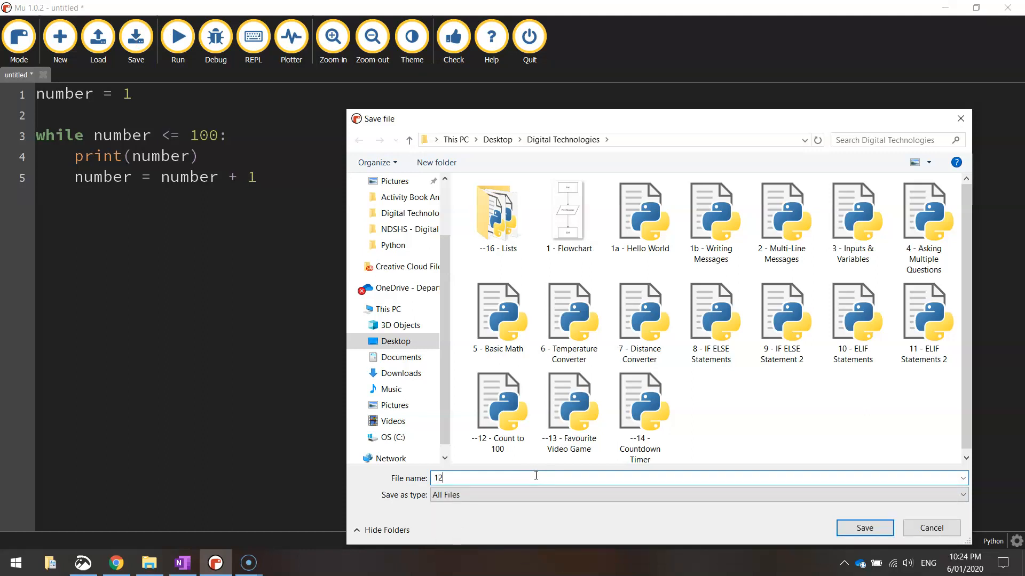
pyautogui.write('- Whil')
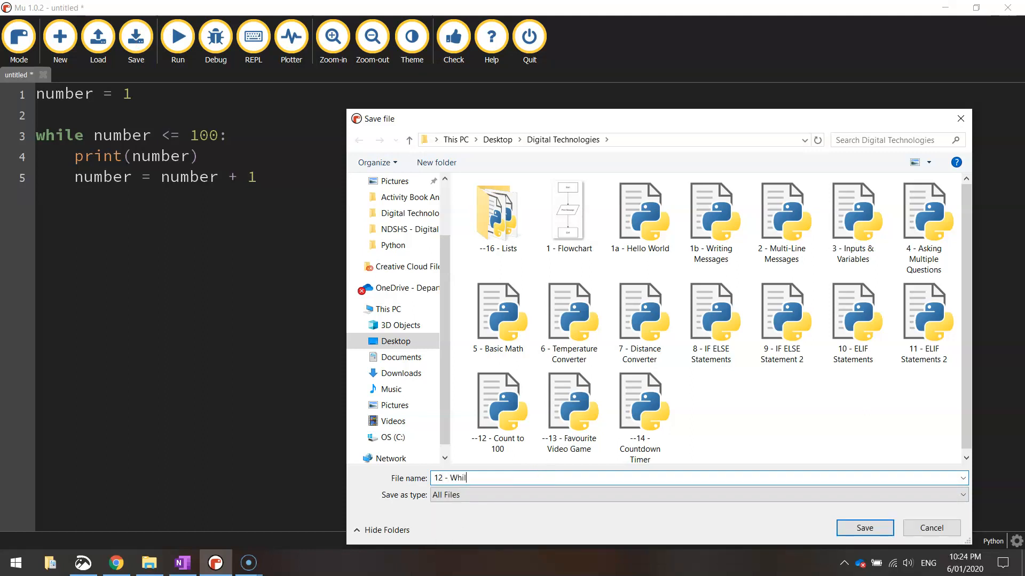
pyautogui.click(864, 528)
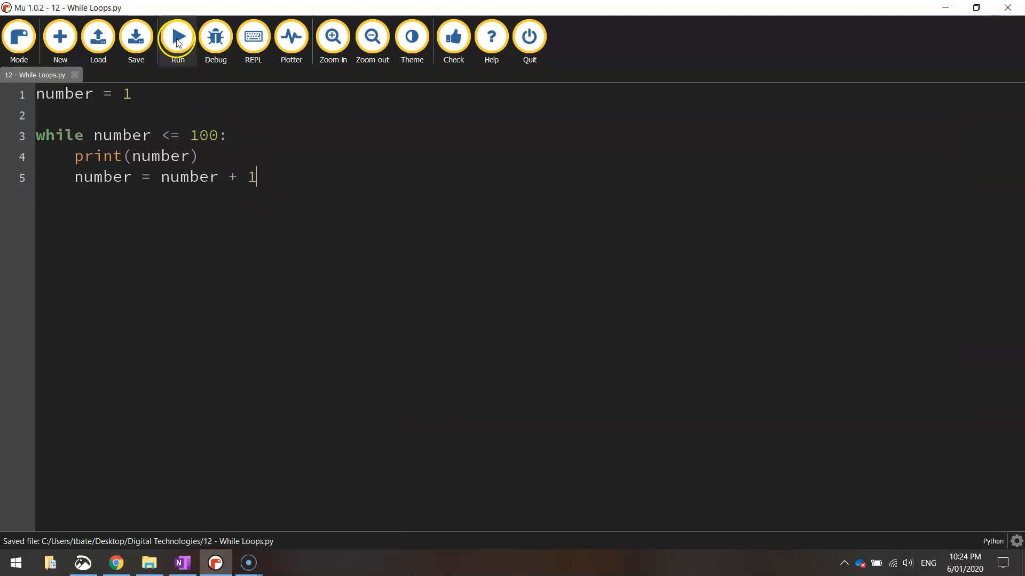
# Run the while loop so the numbers 1 to 100 print in the output pane.
pyautogui.click(176, 36)
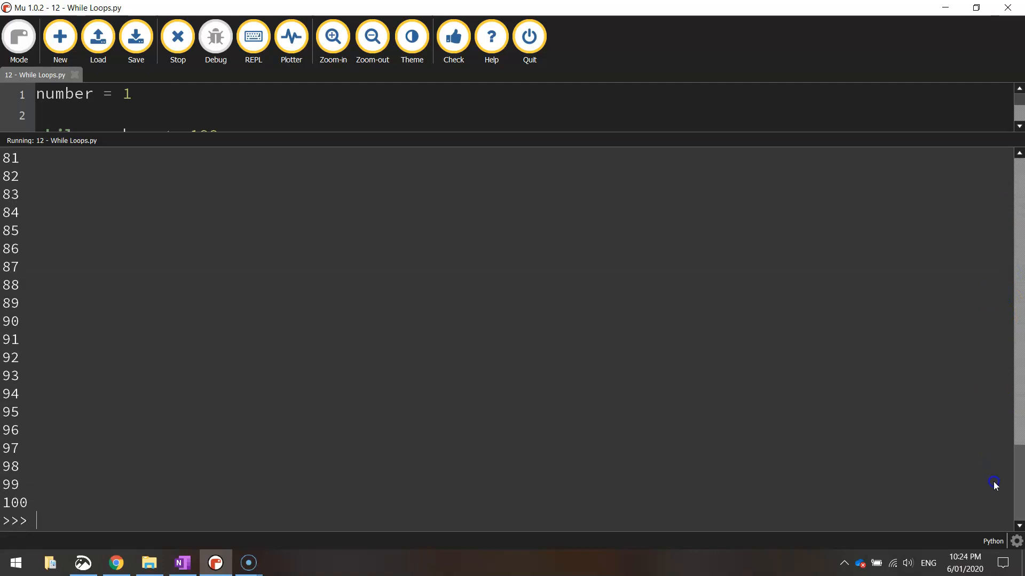
pyautogui.moveTo(397, 135)
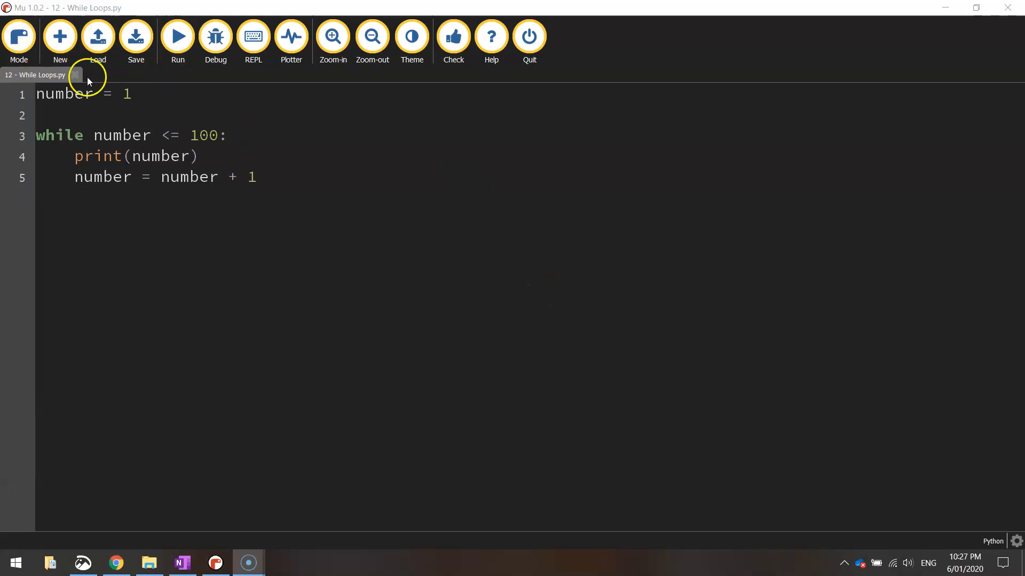
pyautogui.doubleClick(63, 93)
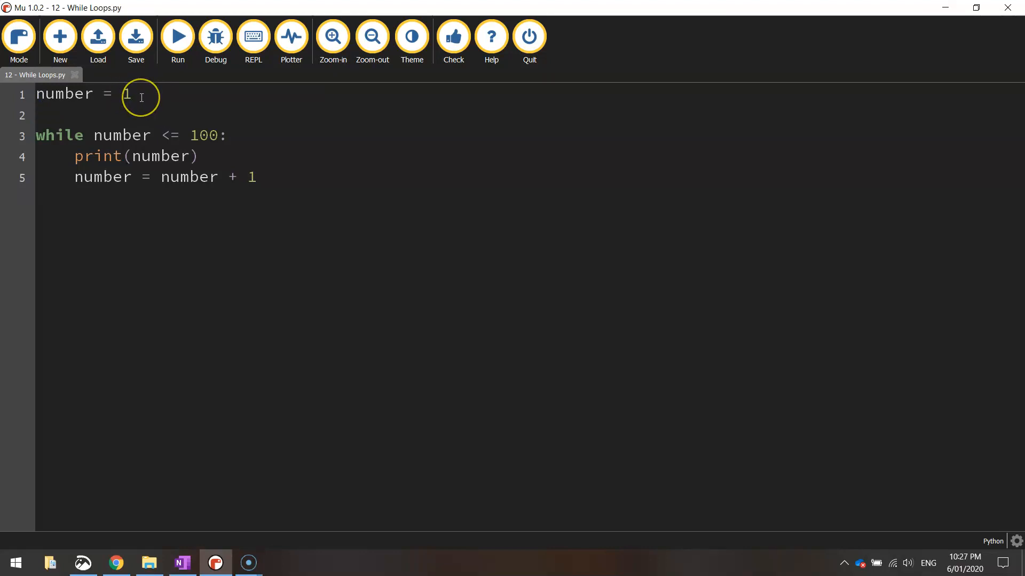
pyautogui.moveTo(89, 156)
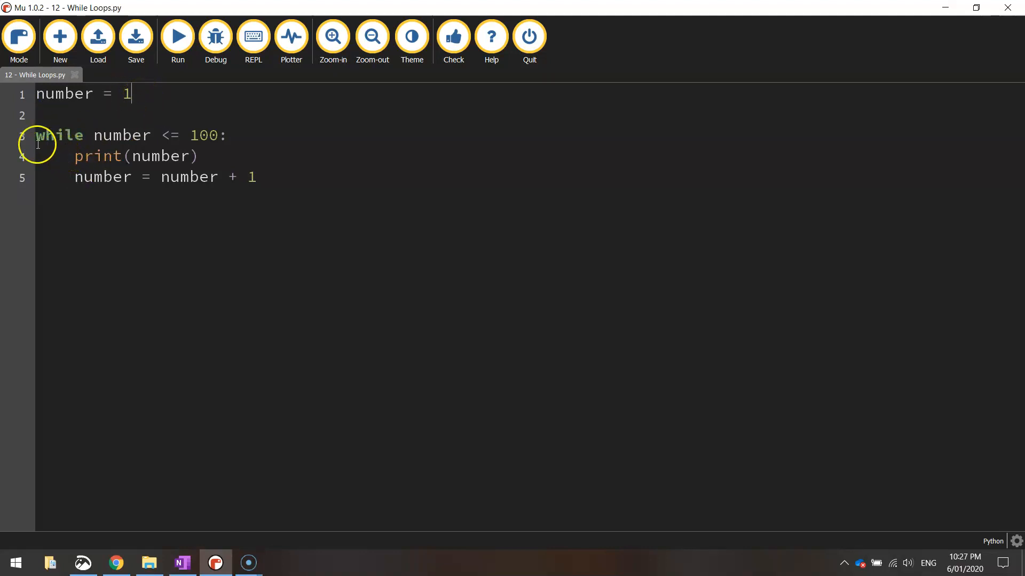
pyautogui.doubleClick(59, 135)
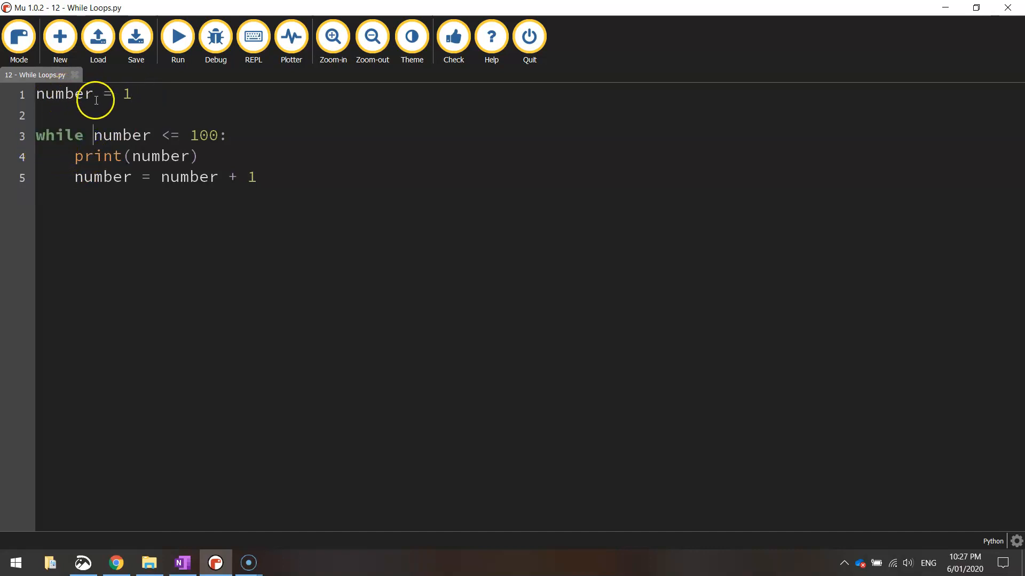
pyautogui.moveTo(188, 135)
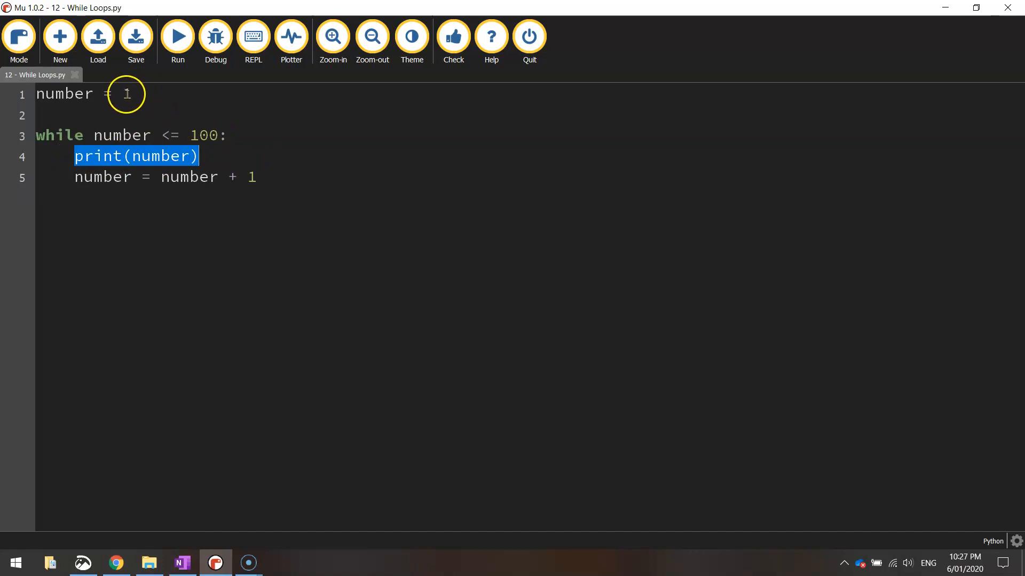
pyautogui.moveTo(107, 209)
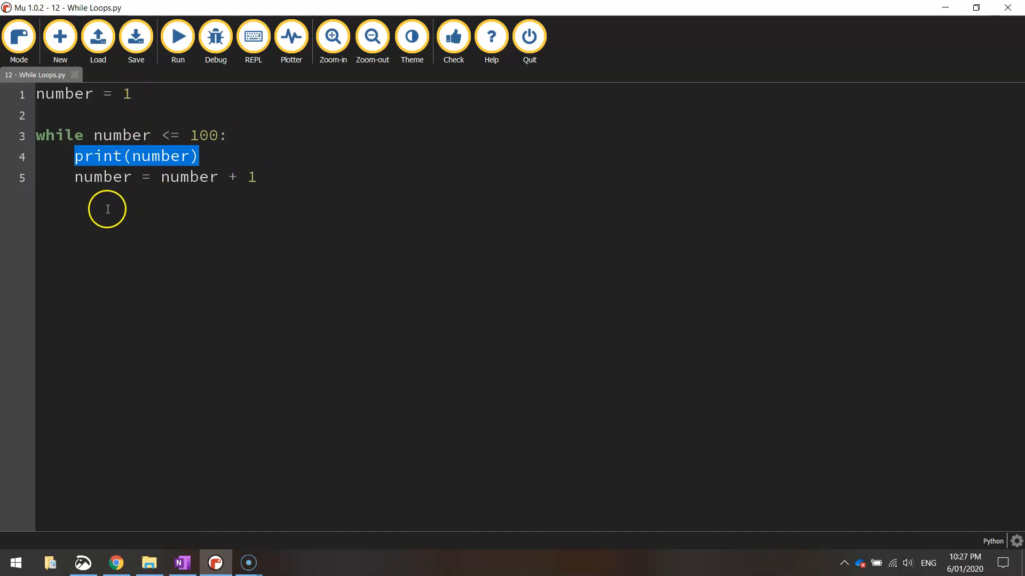
pyautogui.moveTo(90, 161)
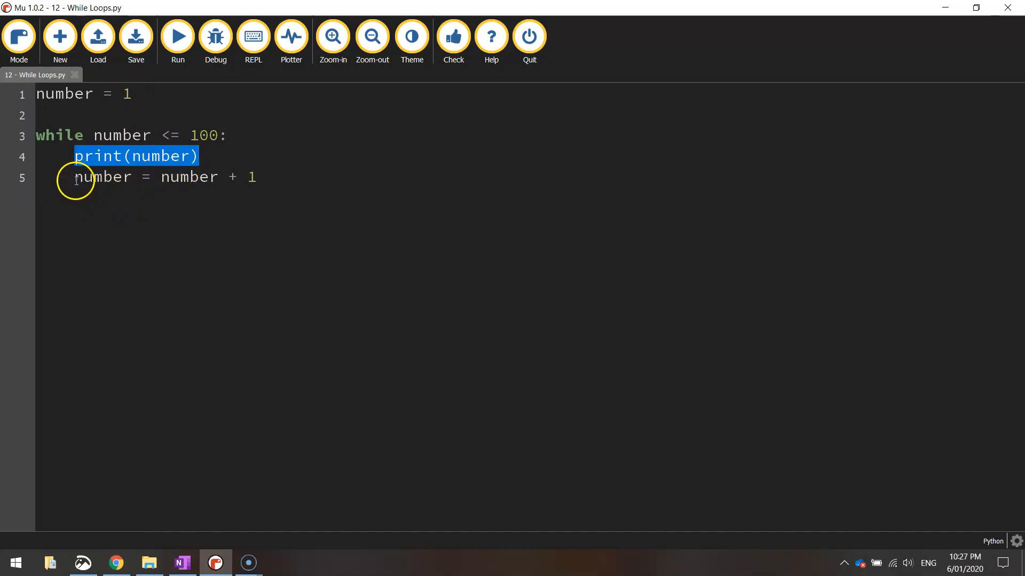
pyautogui.doubleClick(102, 176)
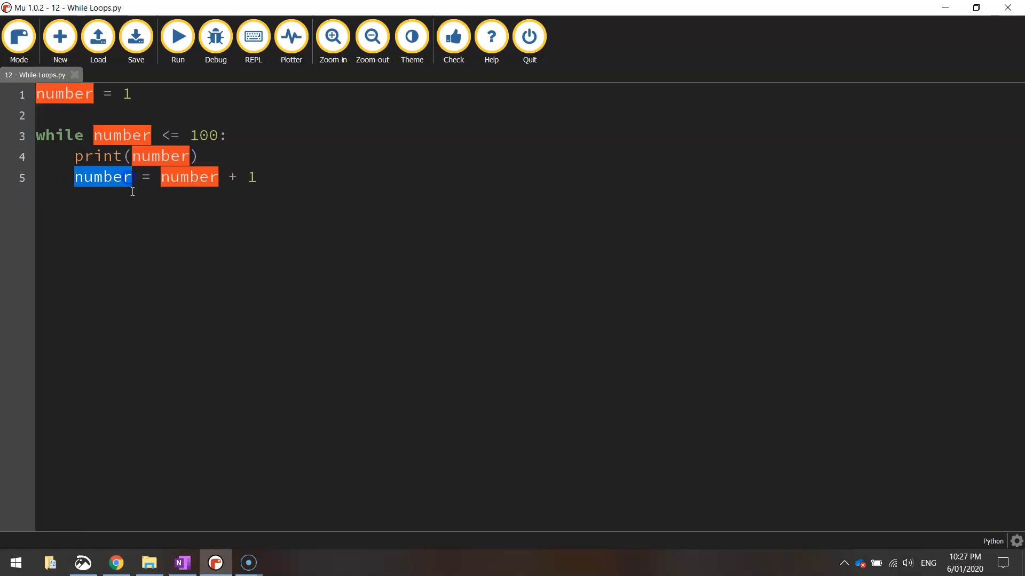
pyautogui.click(96, 155)
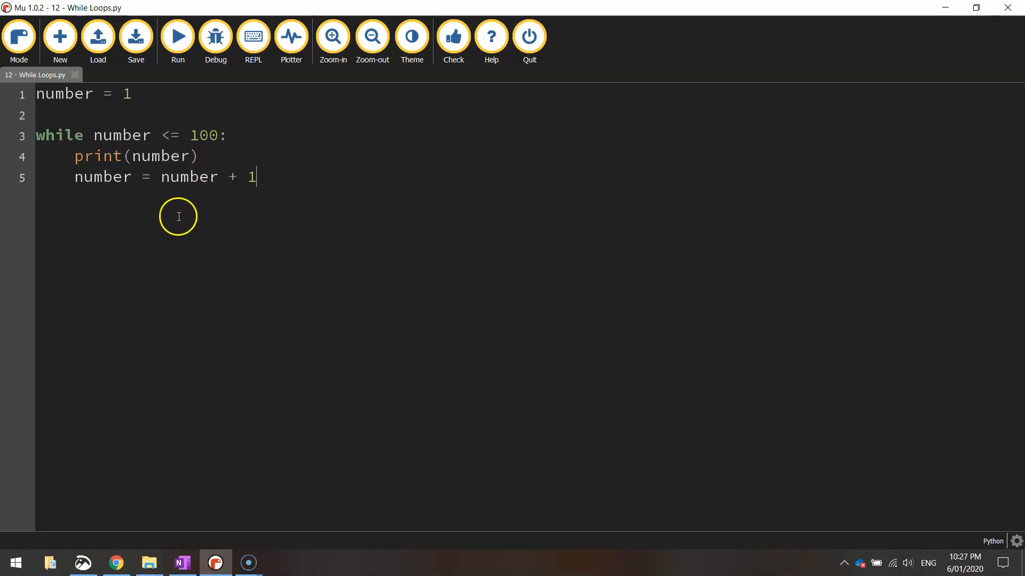
pyautogui.moveTo(46, 135)
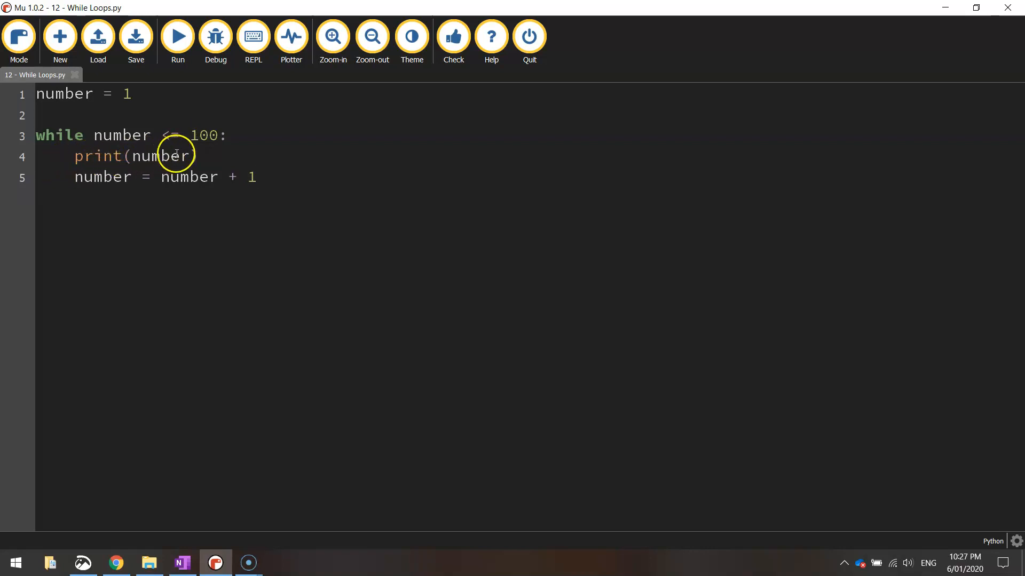
pyautogui.moveTo(90, 182)
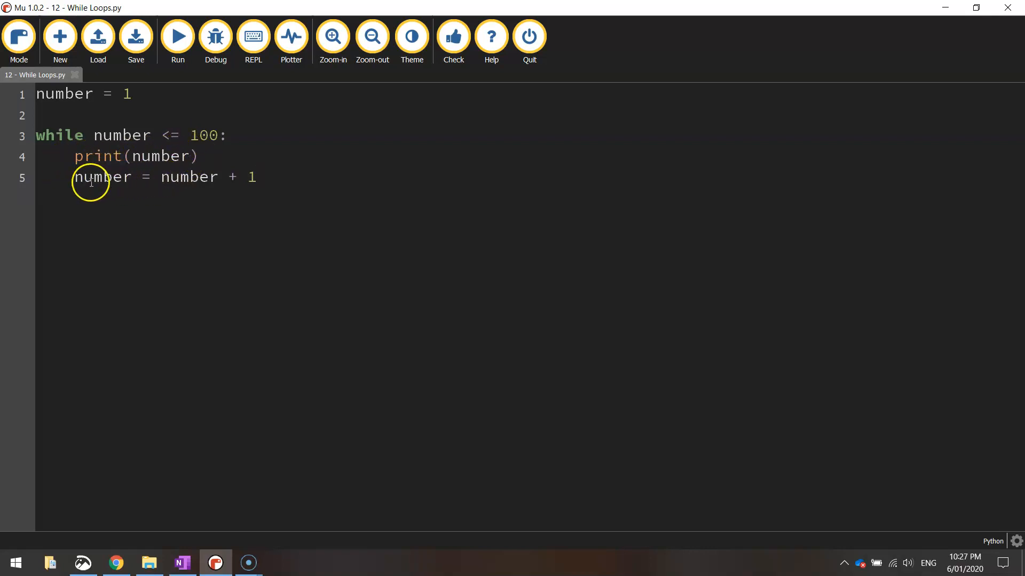
pyautogui.moveTo(75, 176); pyautogui.dragTo(162, 176)
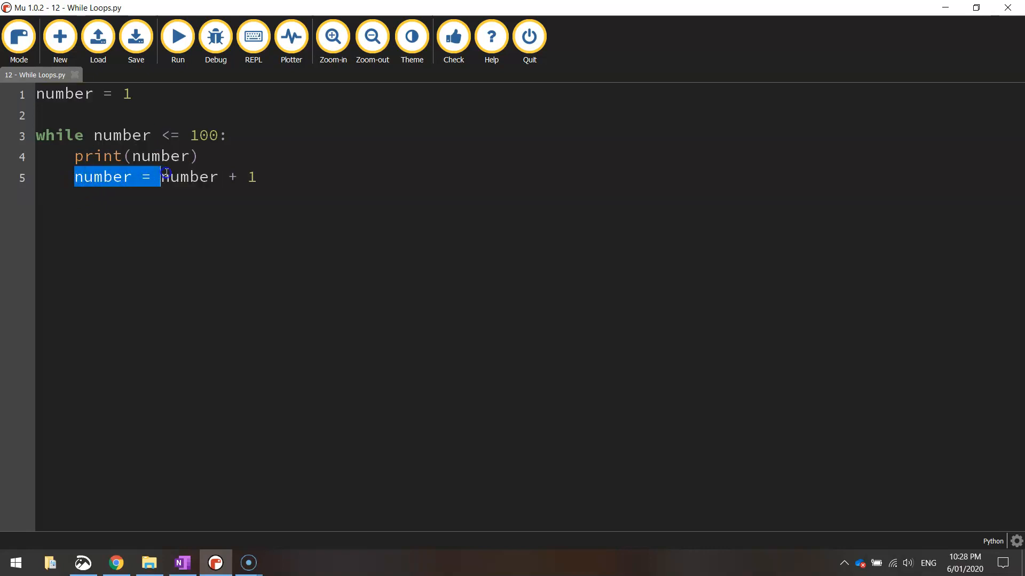
pyautogui.moveTo(162, 176); pyautogui.dragTo(261, 176)
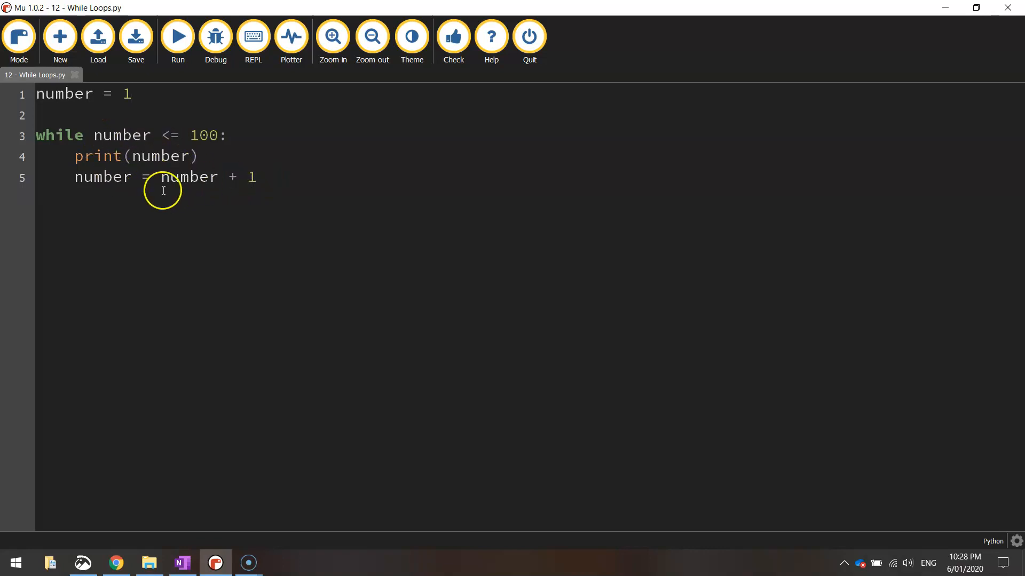
pyautogui.click(130, 93)
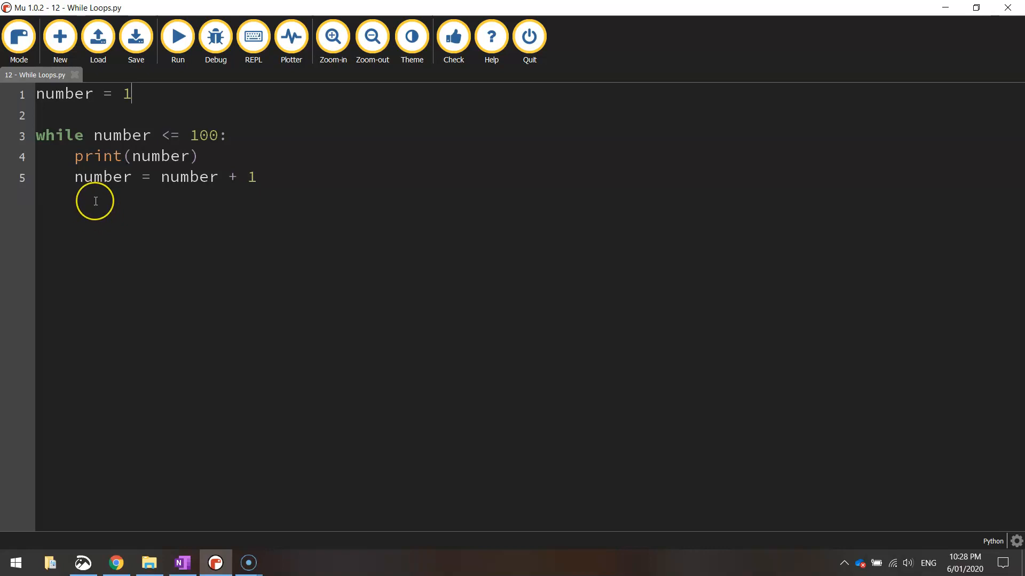
pyautogui.moveTo(39, 530)
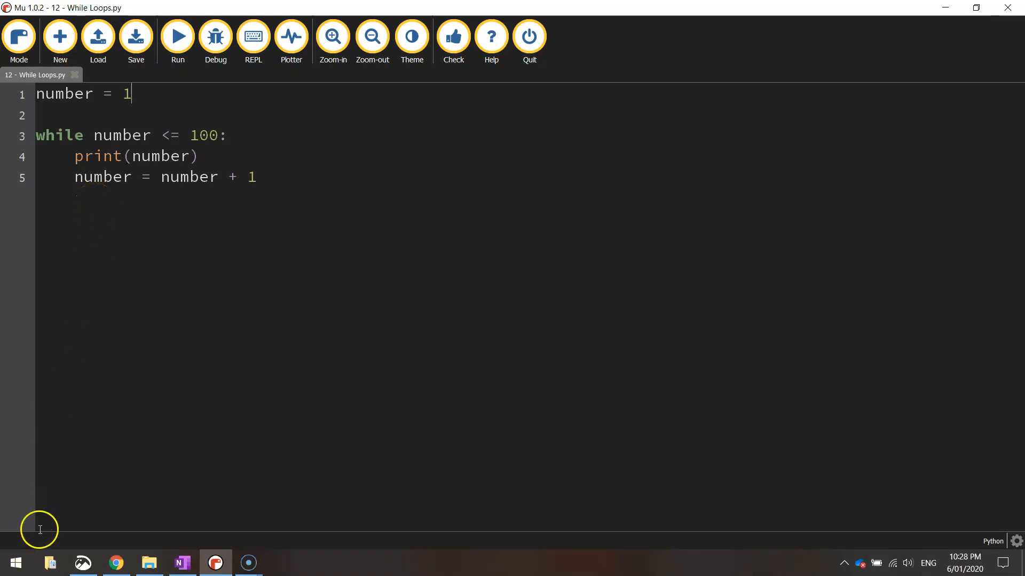
pyautogui.moveTo(130, 412)
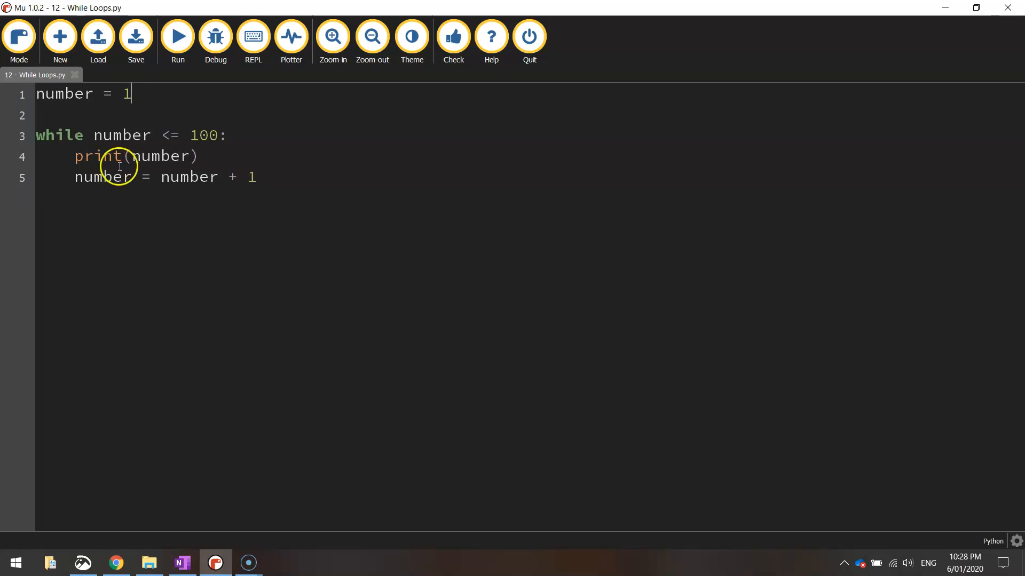
pyautogui.moveTo(83, 145)
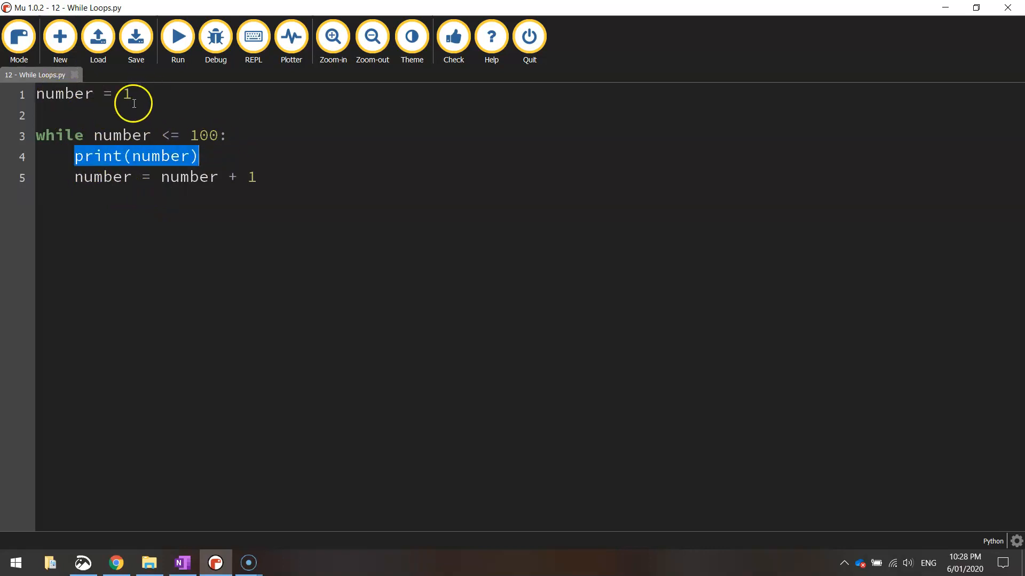
pyautogui.moveTo(224, 179)
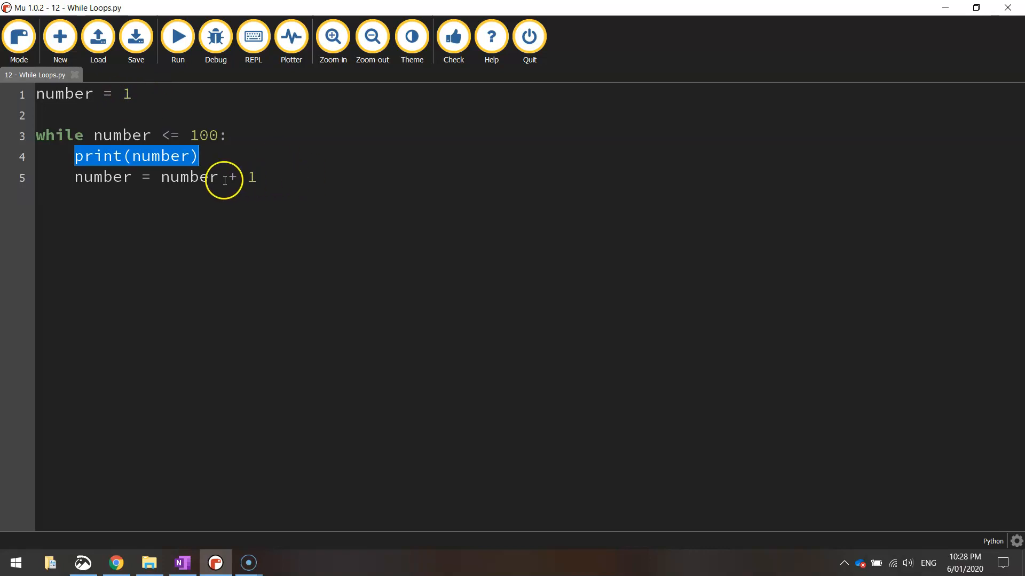
pyautogui.moveTo(127, 92)
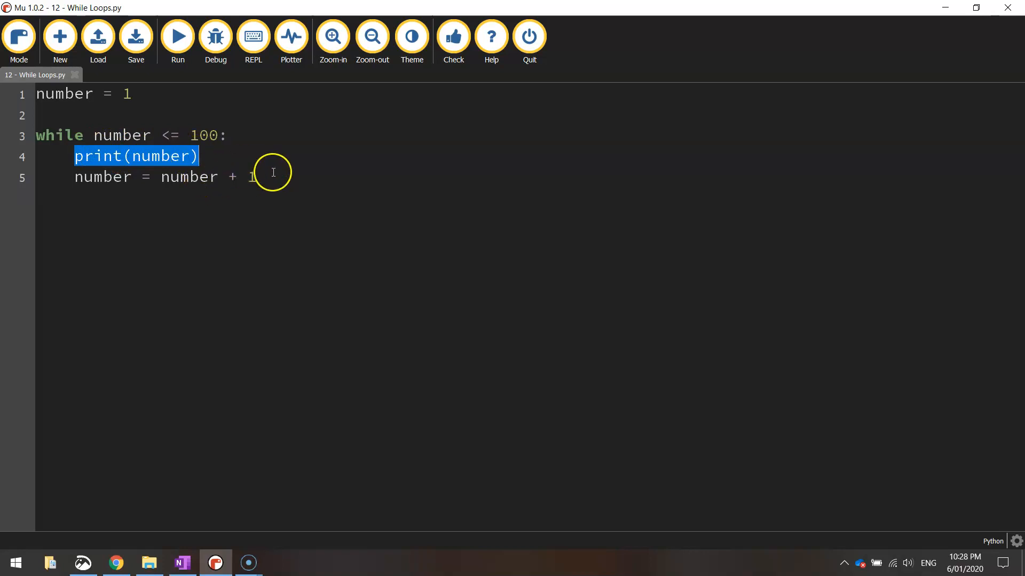
pyautogui.moveTo(146, 110)
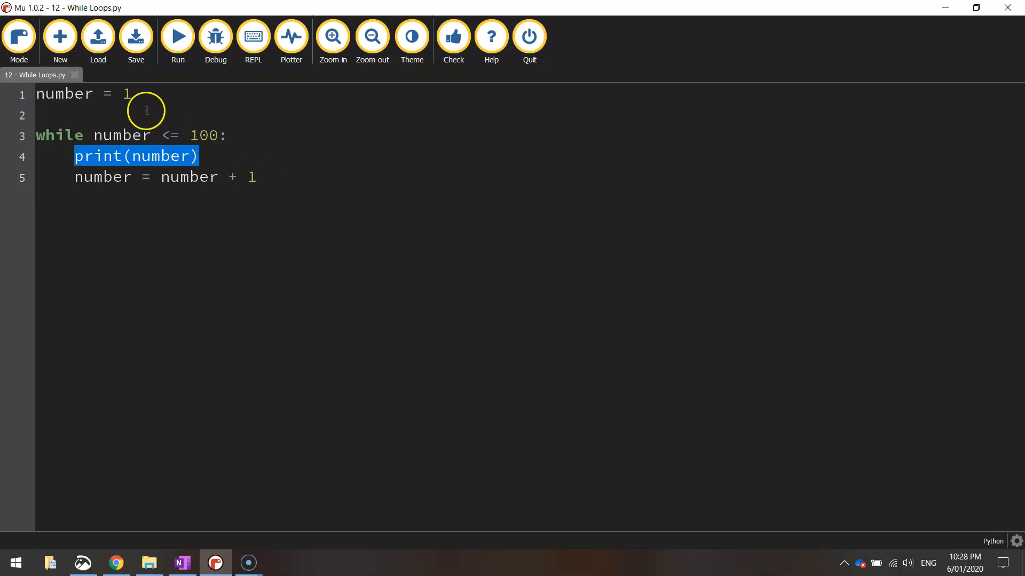
pyautogui.moveTo(139, 135)
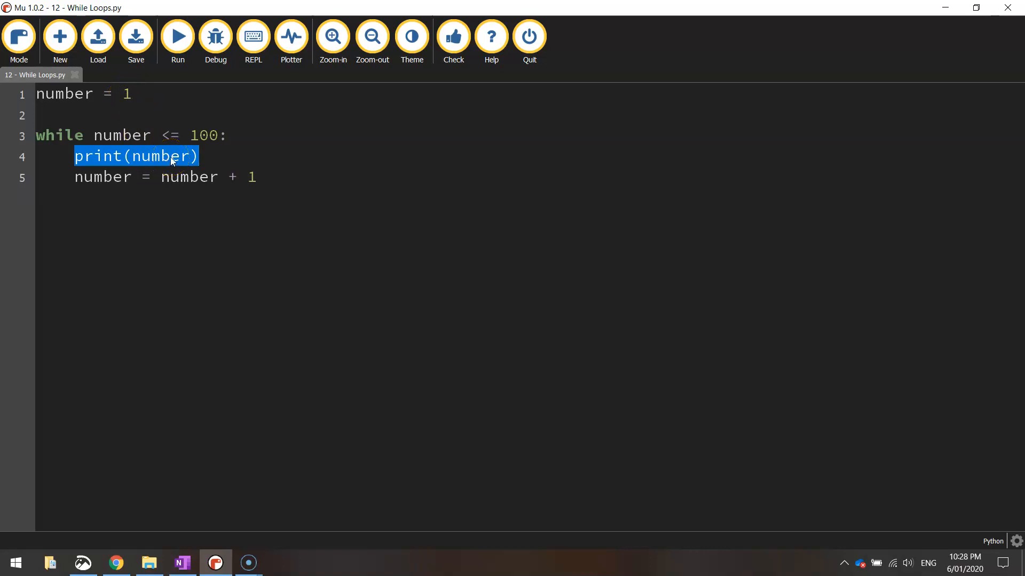
pyautogui.moveTo(243, 173)
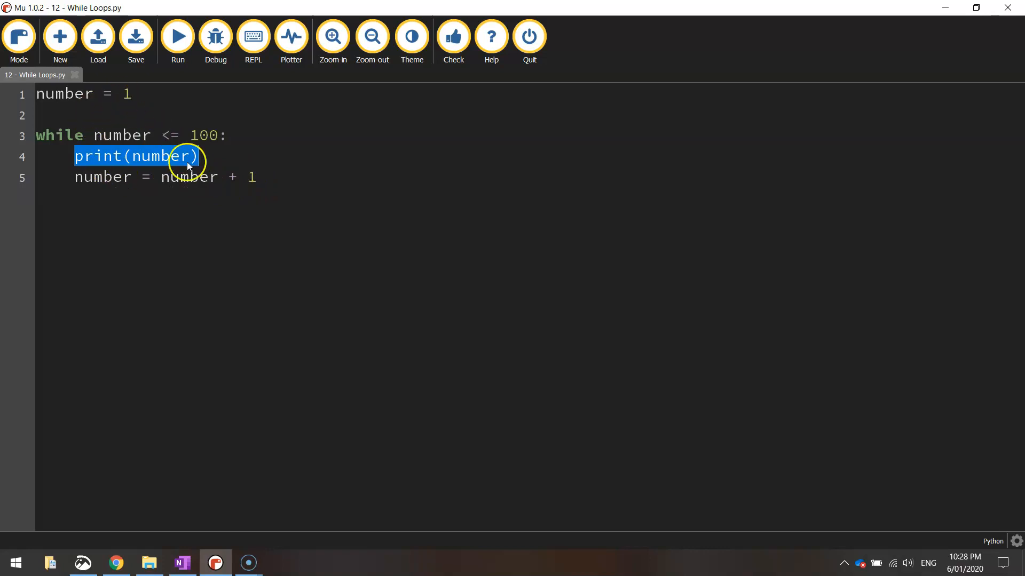
pyautogui.moveTo(139, 209)
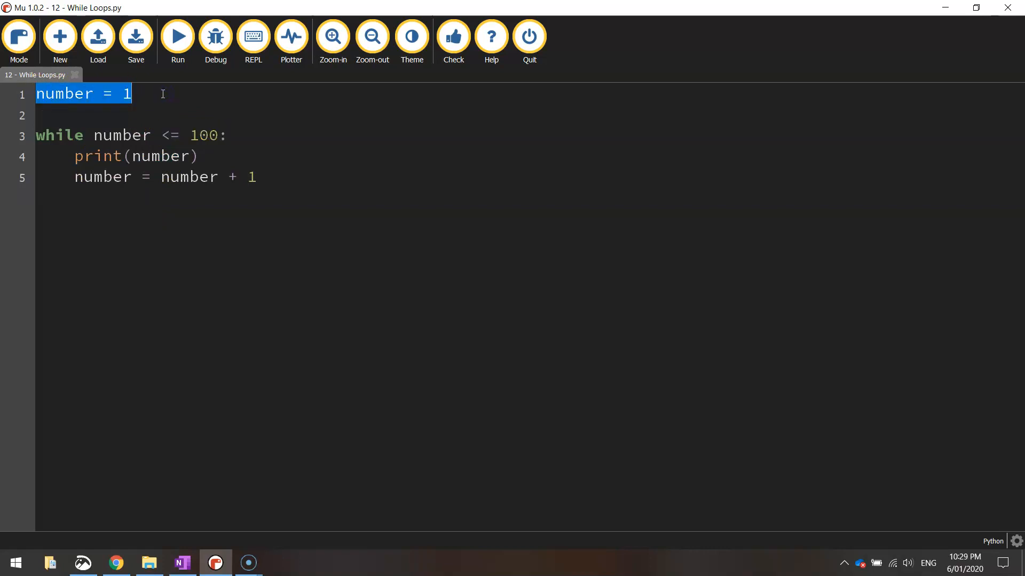
# Run the unchanged loop again so numbers up to 100 print below the code.
pyautogui.click(177, 37)
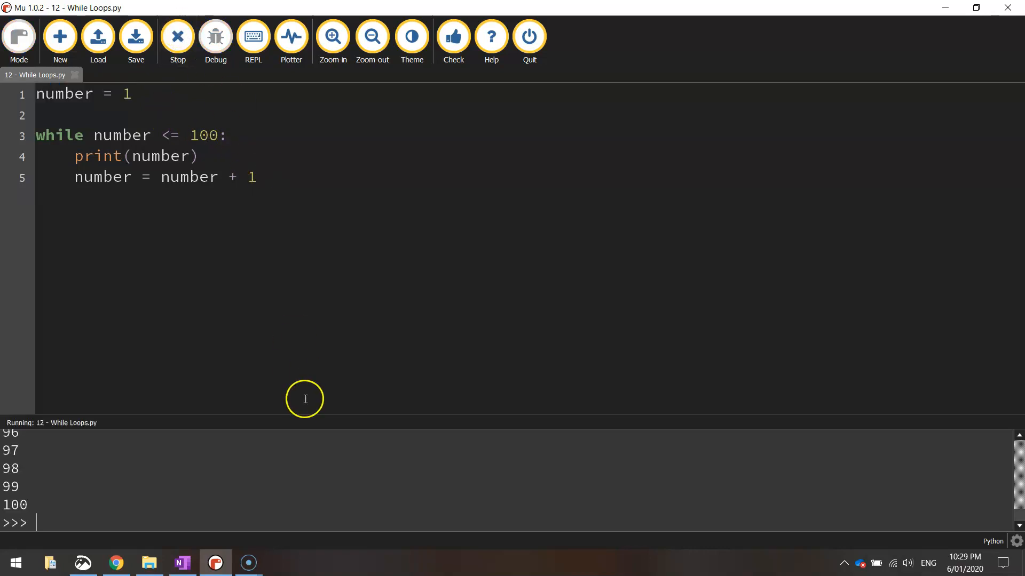